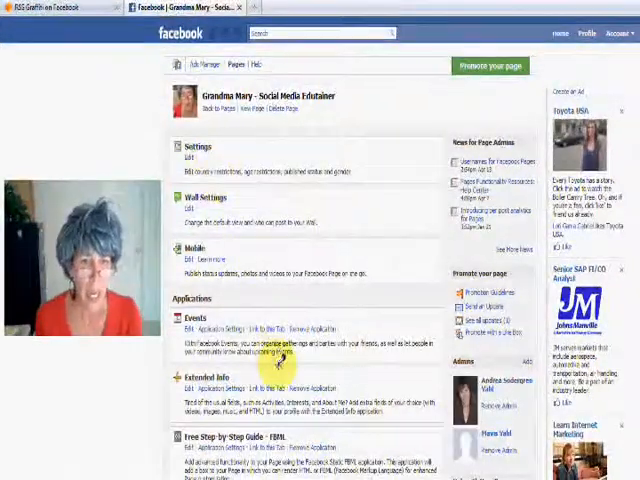
scroll(down, 3)
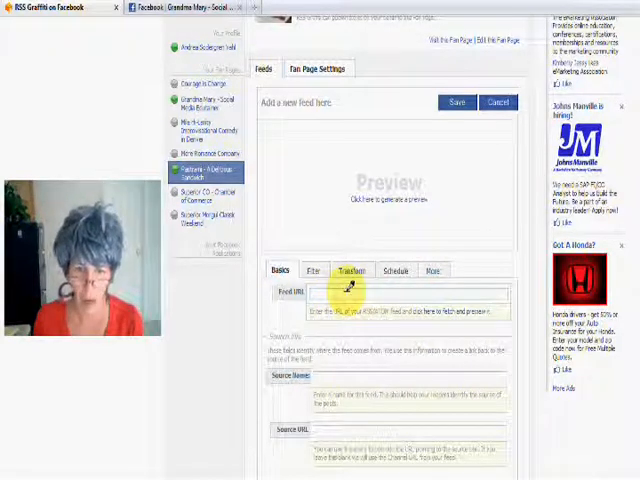
scroll(down, 3)
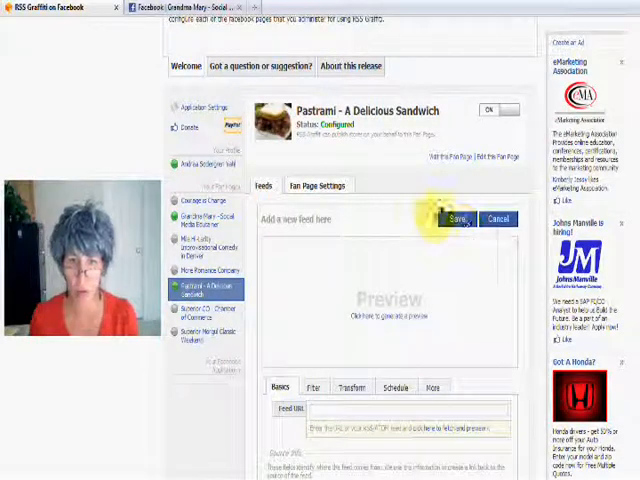
mouse_move(404, 212)
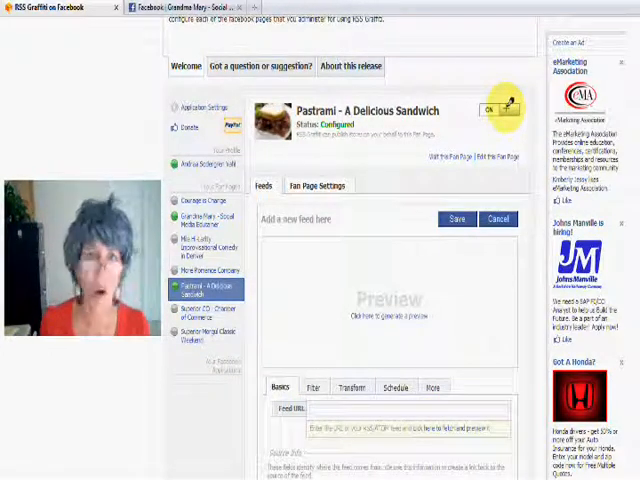
scroll(up, 3)
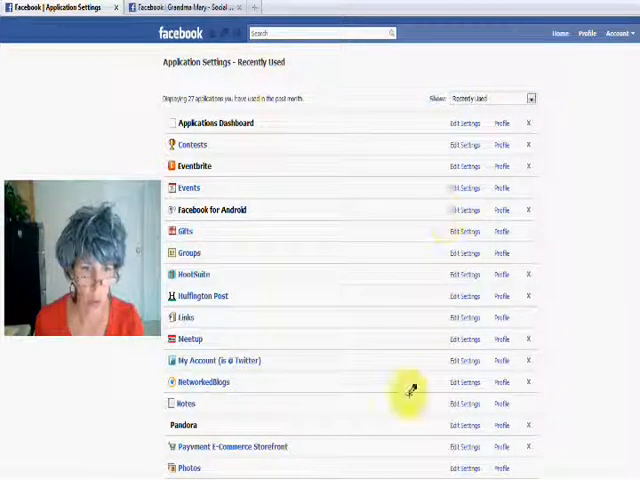
scroll(down, 3)
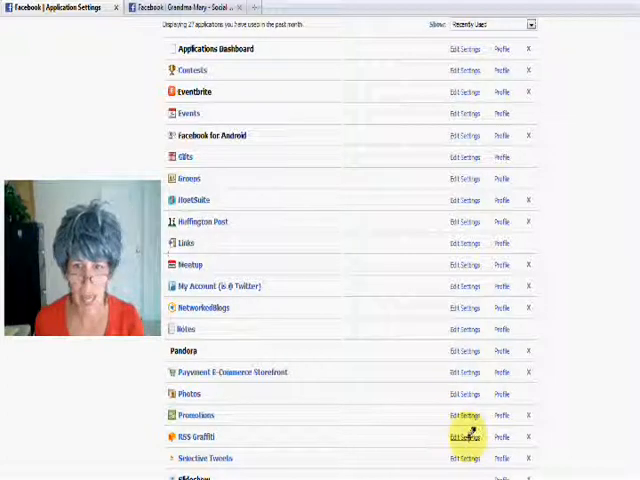